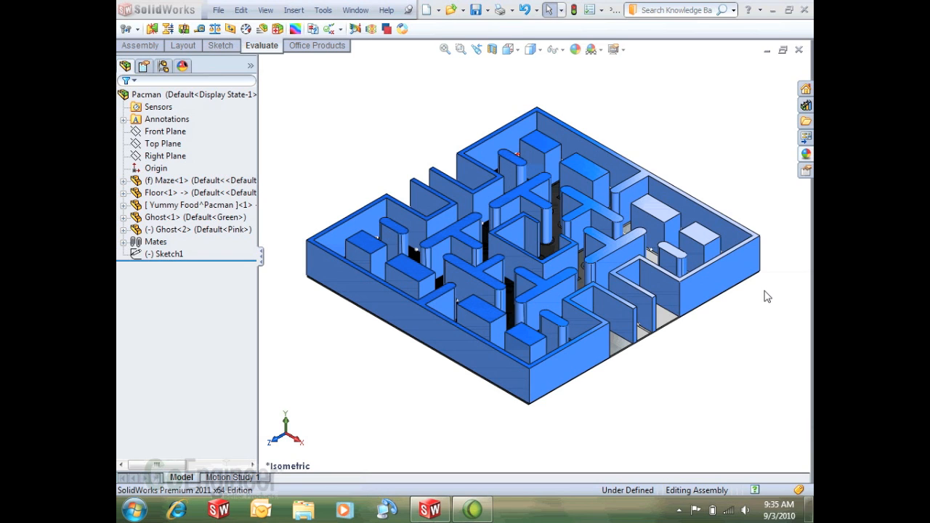
mouse_move(503, 103)
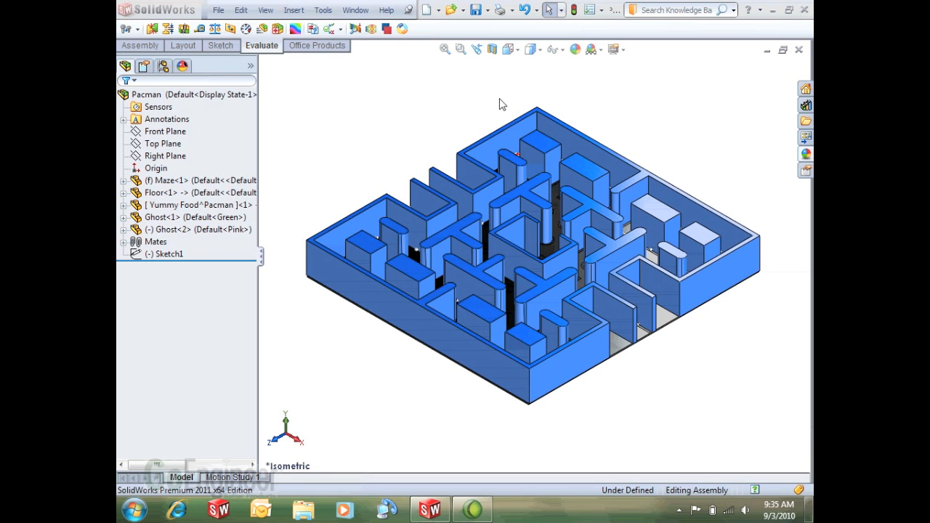
mouse_move(523, 114)
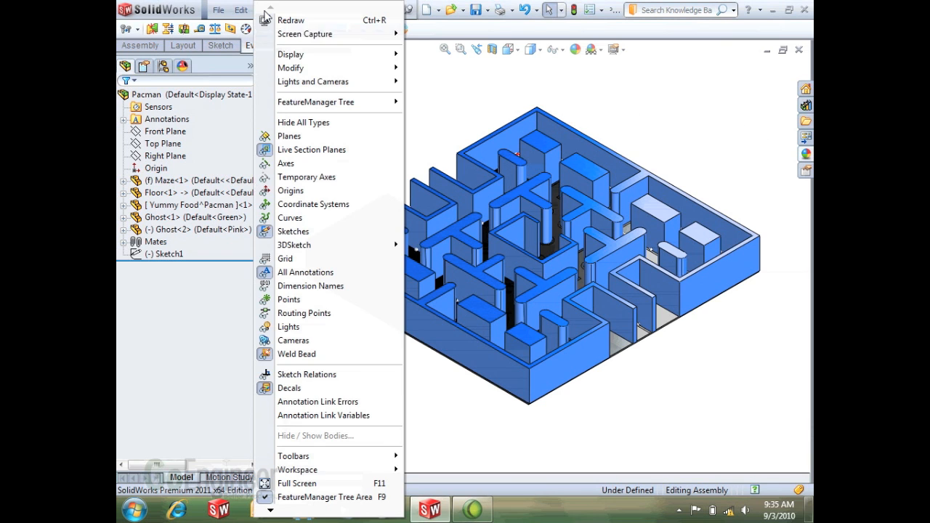
mouse_move(314, 81)
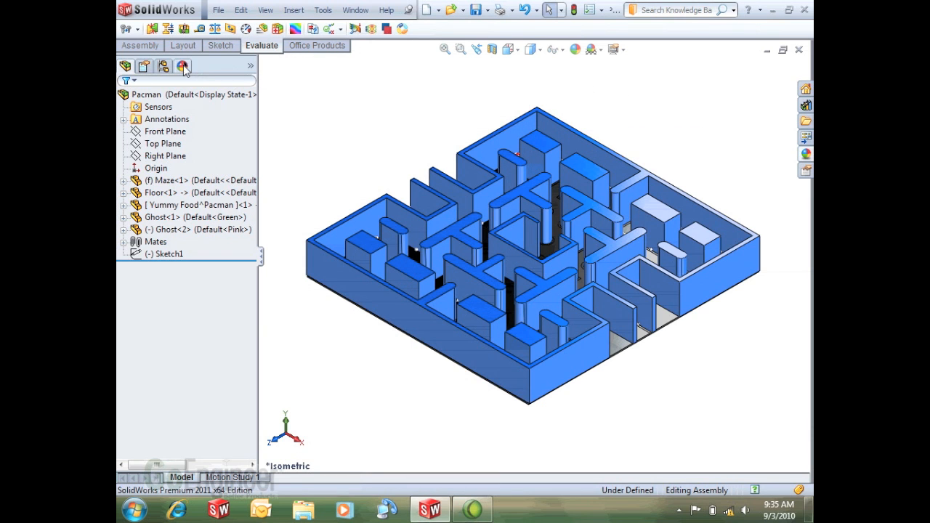
Step: Add a new walk-through from the Walk-through folder under Scene, Lights and Cameras
click(184, 67)
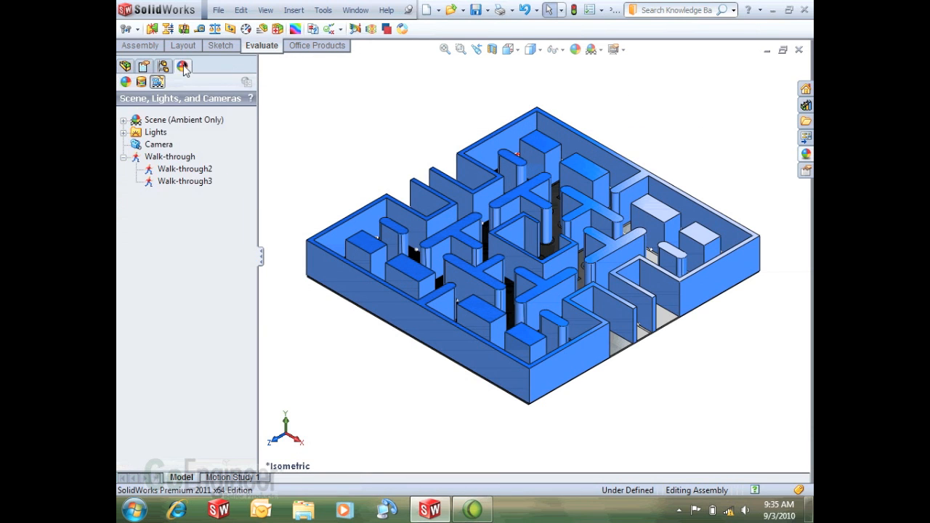
click(170, 157)
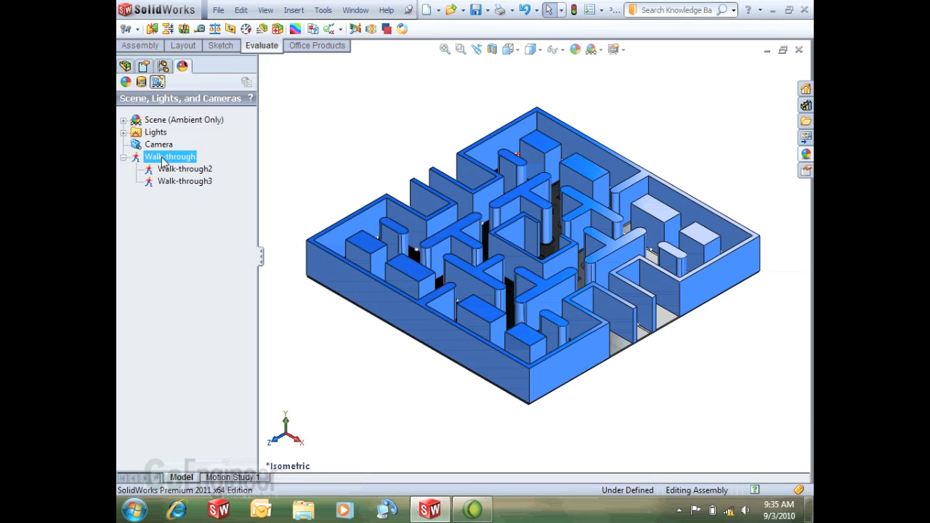
right_click(170, 157)
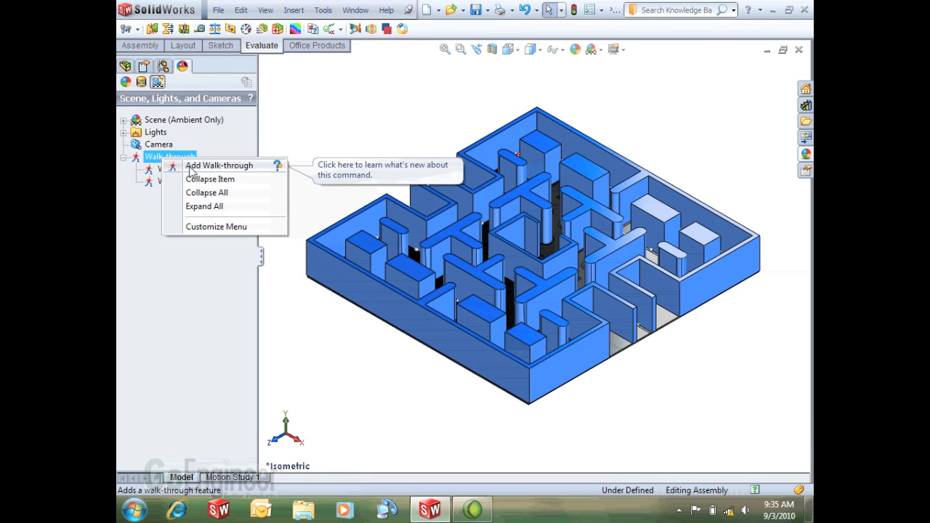
click(219, 165)
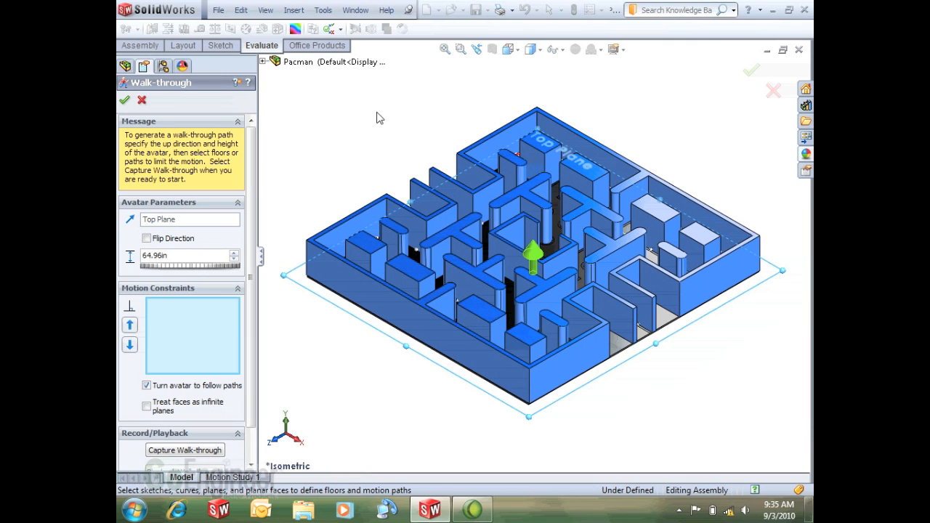
mouse_move(215, 214)
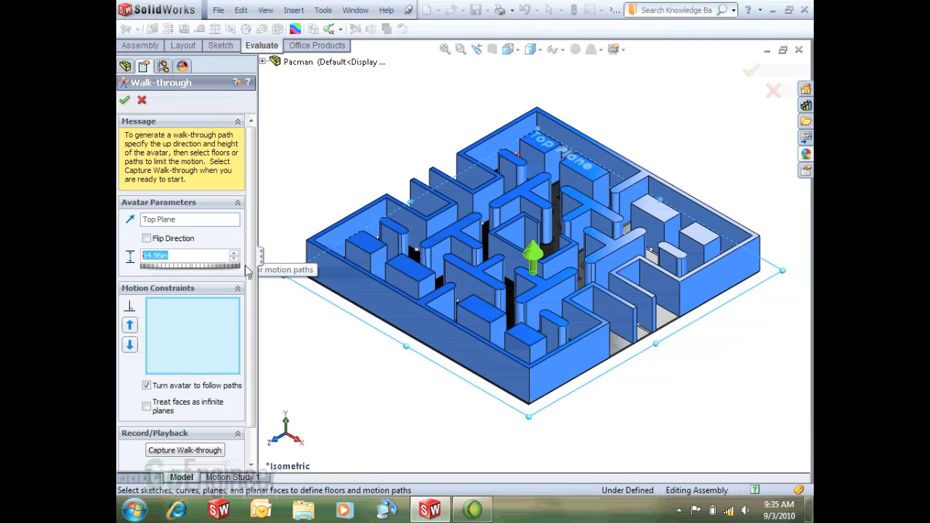
mouse_move(191, 256)
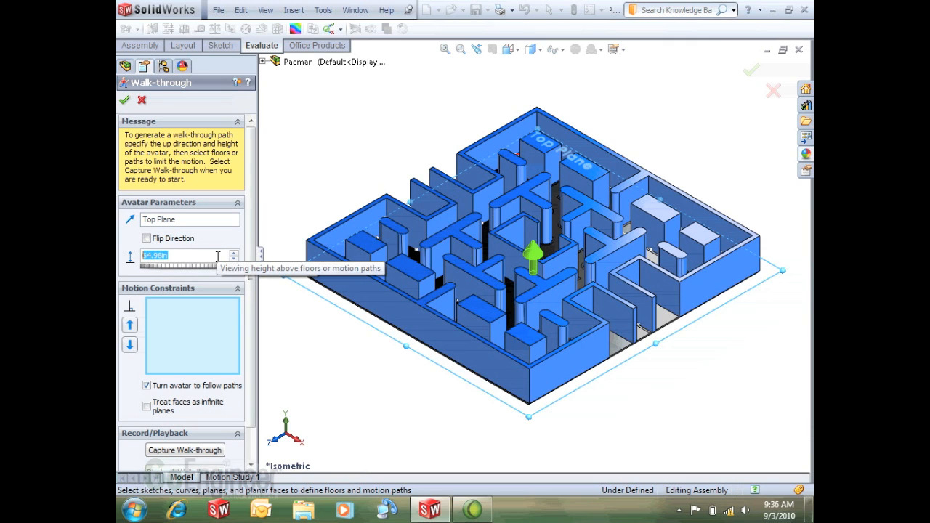
Step: Set the avatar viewing height to 1.5
text(1.5)
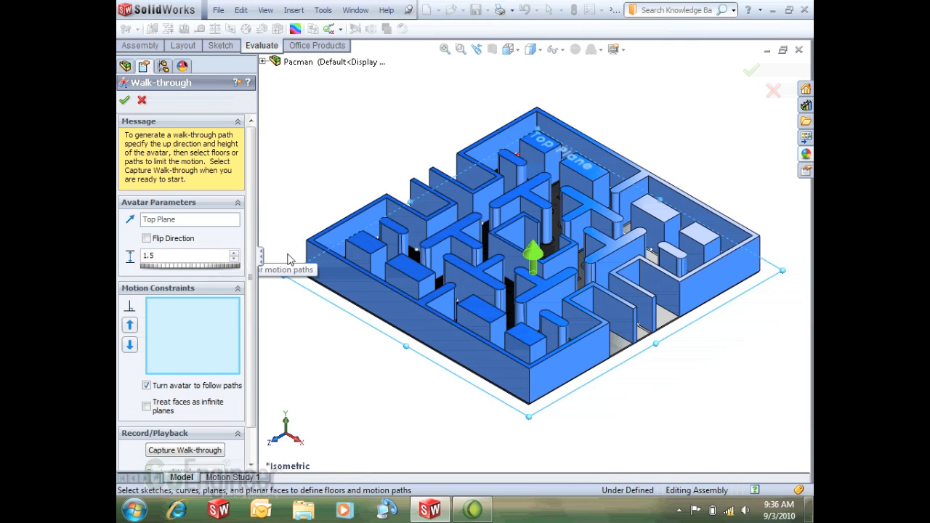
mouse_move(369, 169)
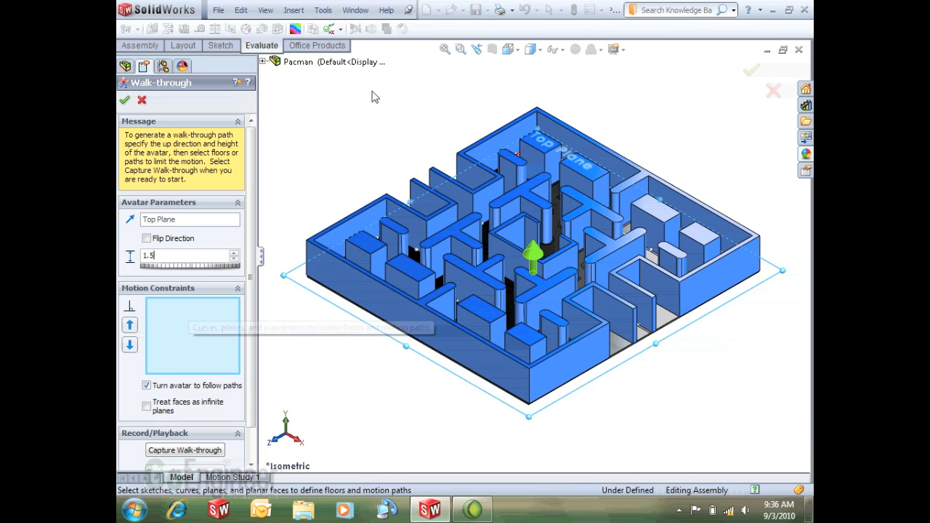
mouse_move(166, 321)
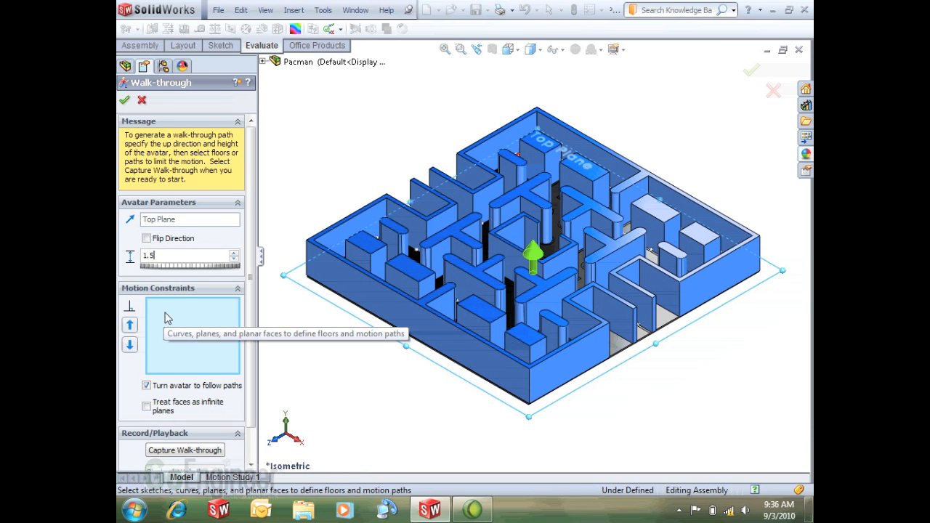
mouse_move(196, 359)
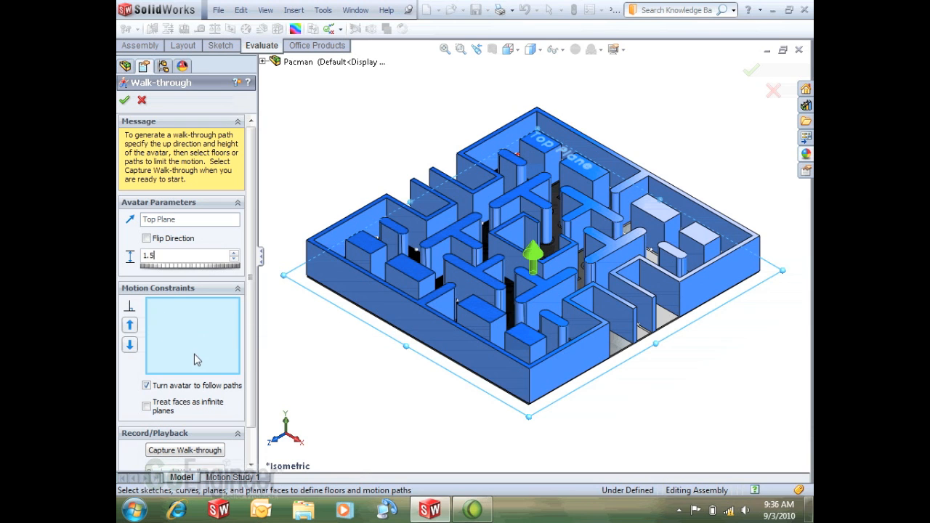
mouse_move(644, 337)
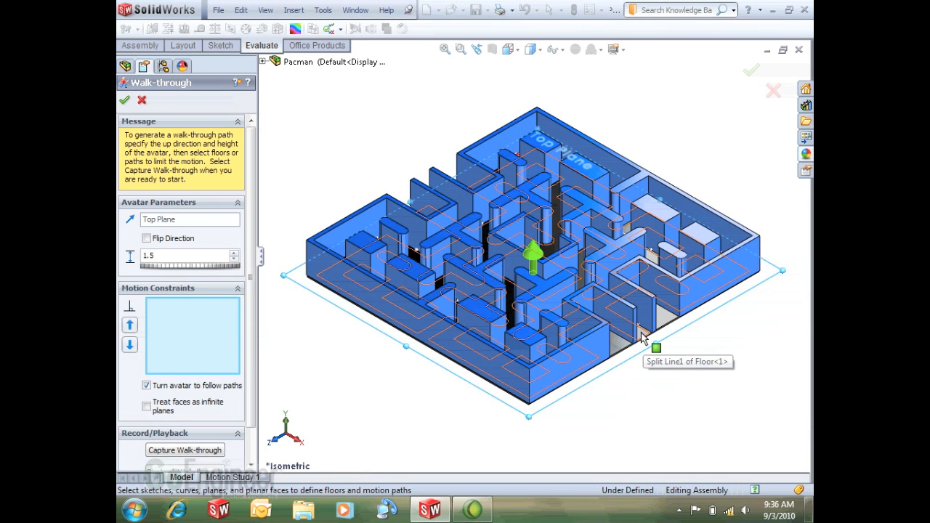
Step: Use the maze floor face and Sketch1 as the walk-through motion constraints
click(654, 346)
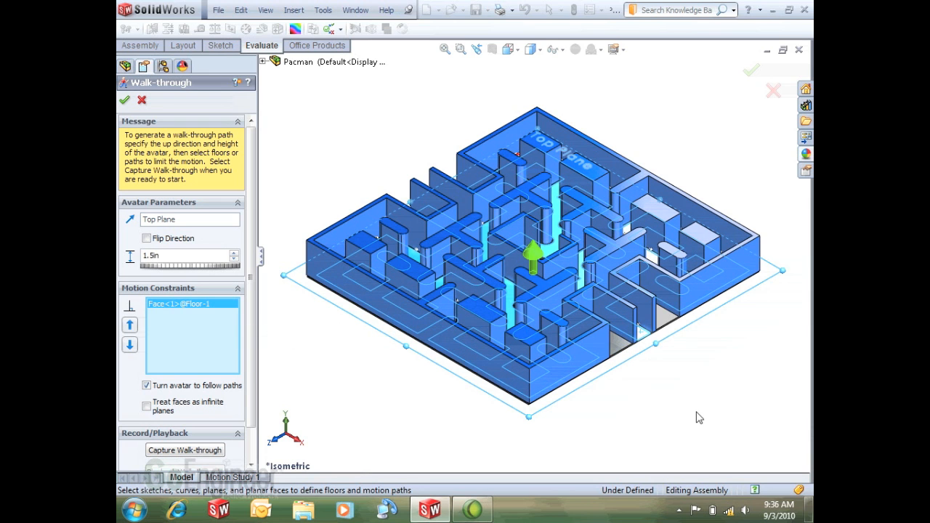
mouse_move(226, 245)
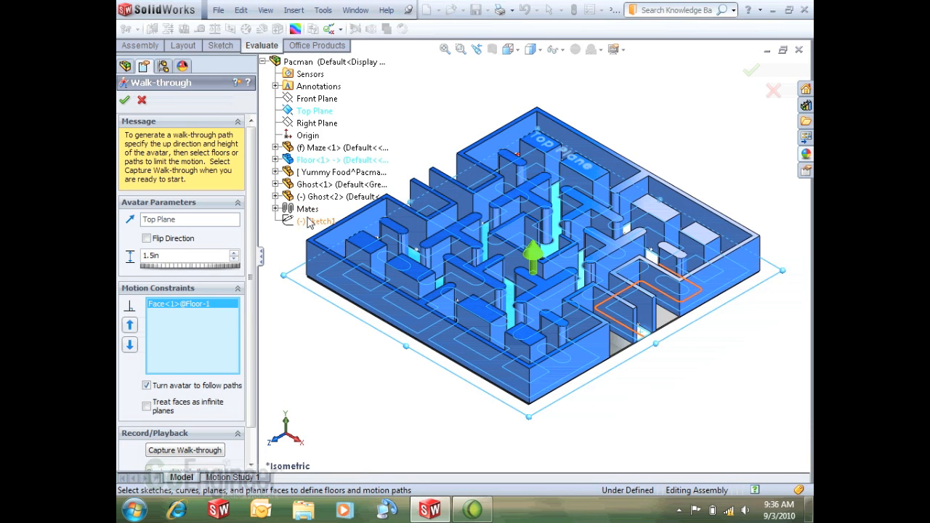
click(320, 221)
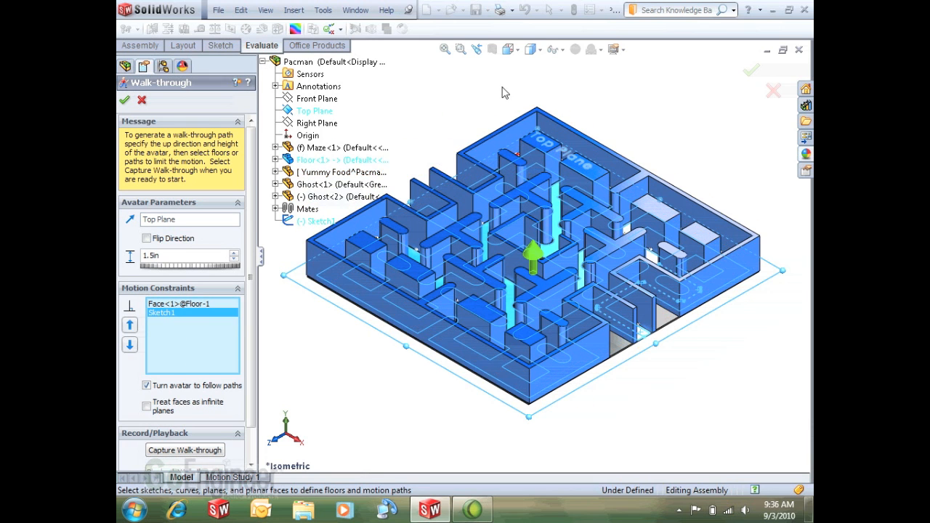
scroll(down, 3)
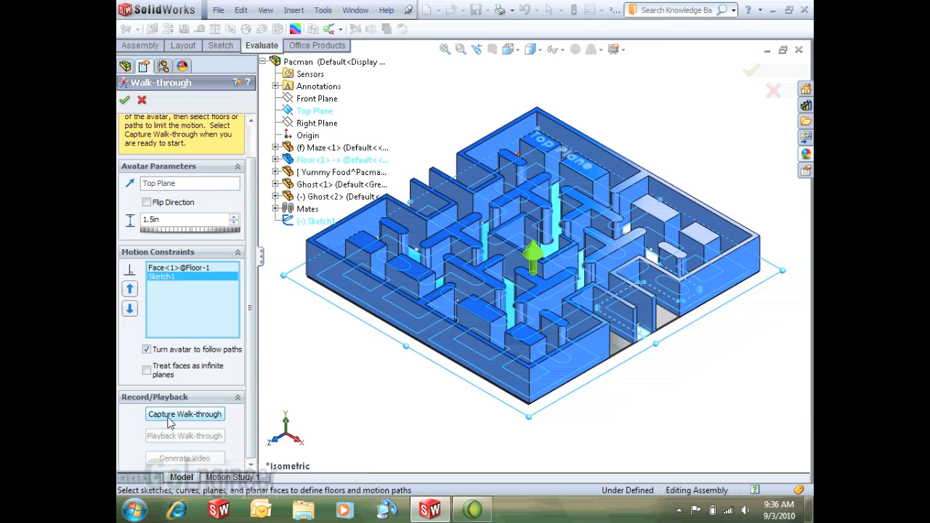
mouse_move(184, 414)
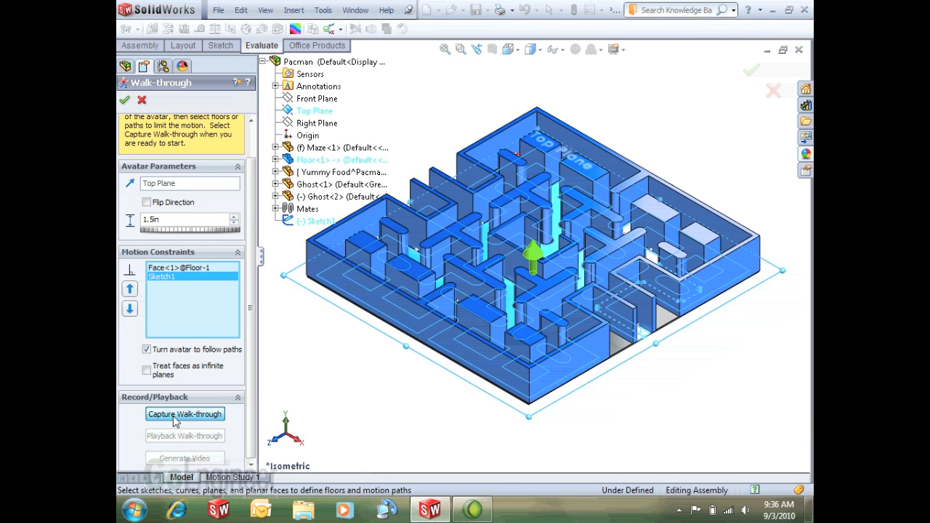
Step: Enter walk-through capture mode showing the avatar's first-person view of the maze
click(185, 413)
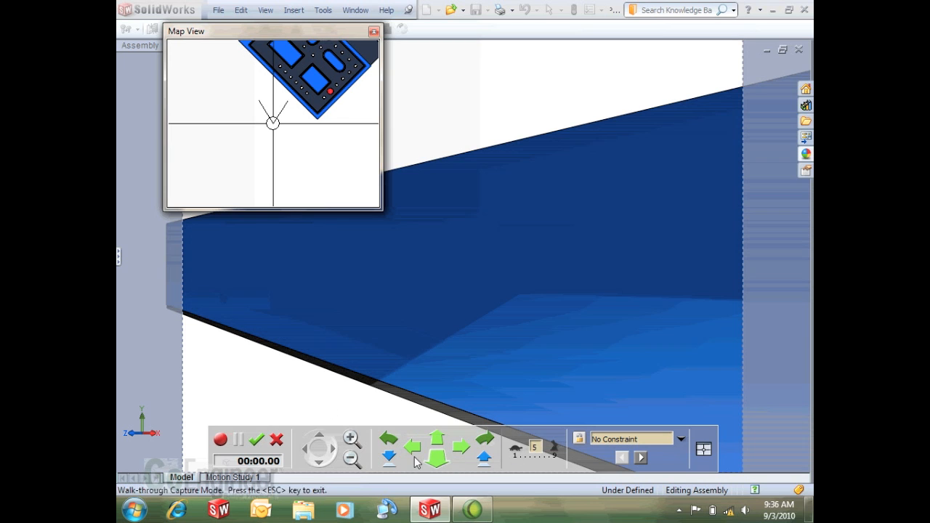
mouse_move(436, 445)
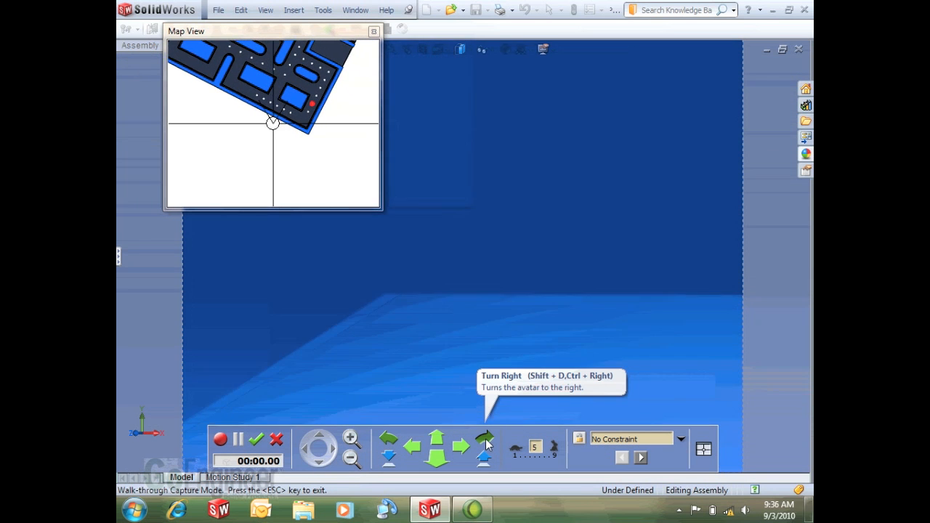
Step: Turn the avatar right to face down a maze corridor with pellets ahead
click(486, 439)
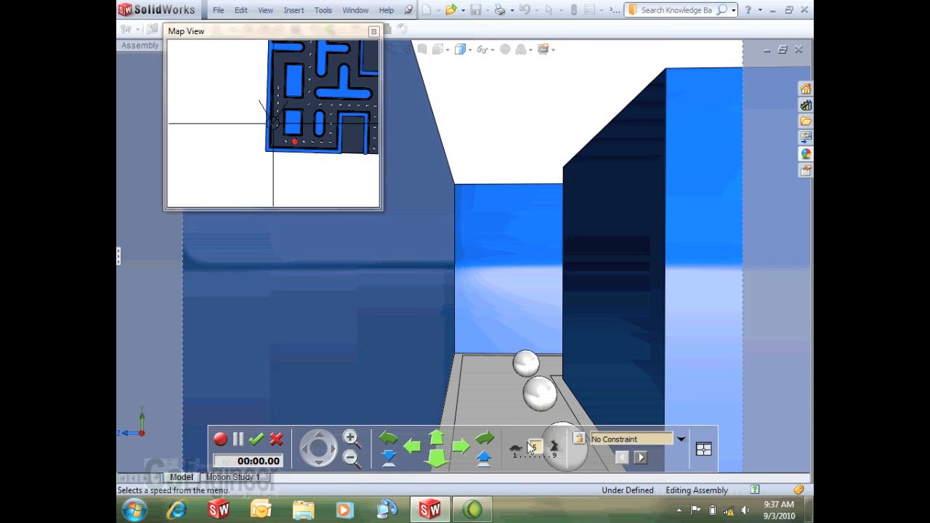
mouse_move(554, 449)
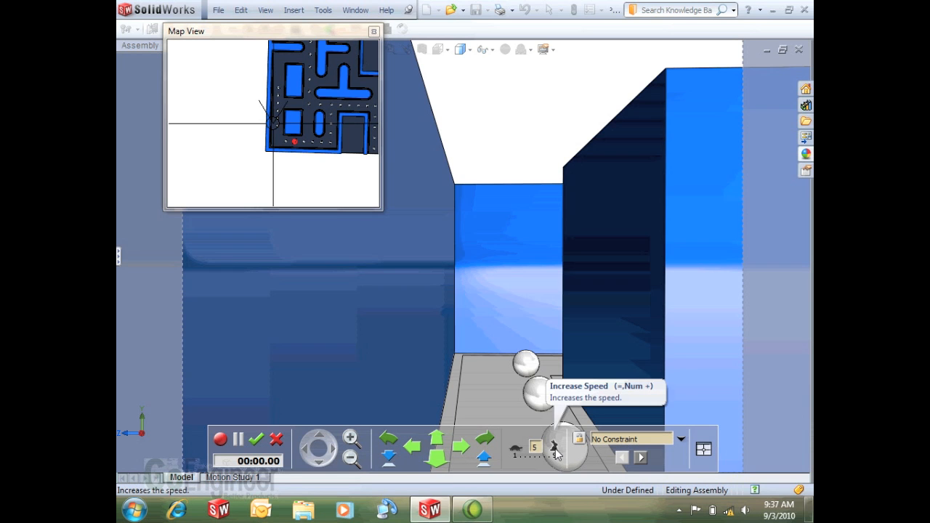
Step: Raise the walking speed to 7 and walk the avatar through the corridors on the floor face
click(553, 446)
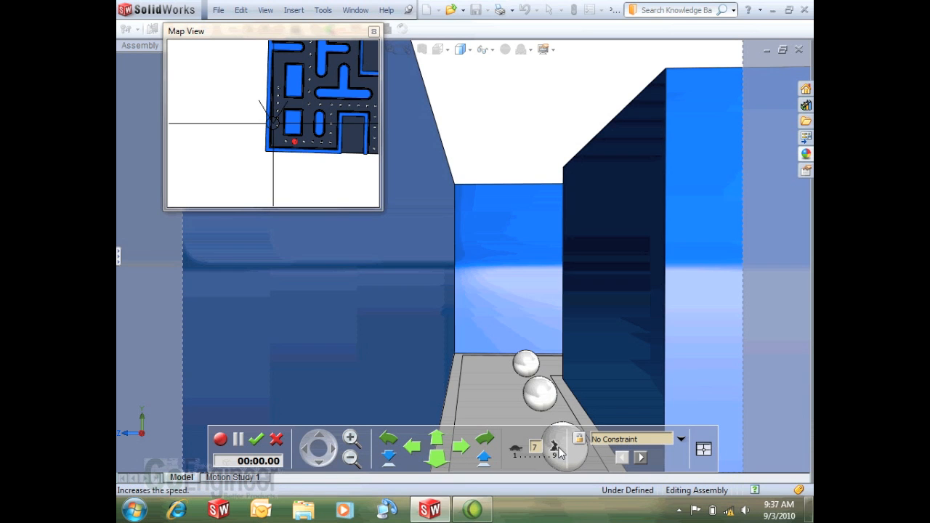
mouse_move(555, 444)
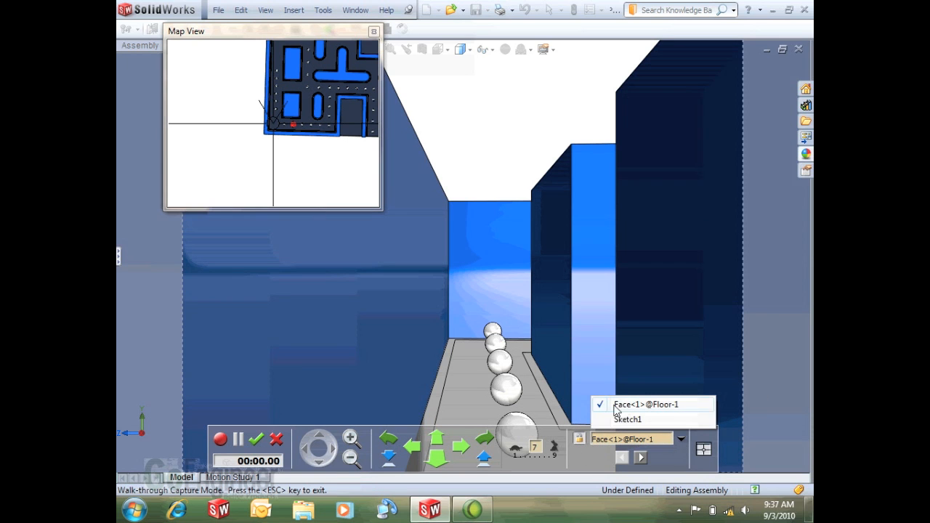
mouse_move(584, 480)
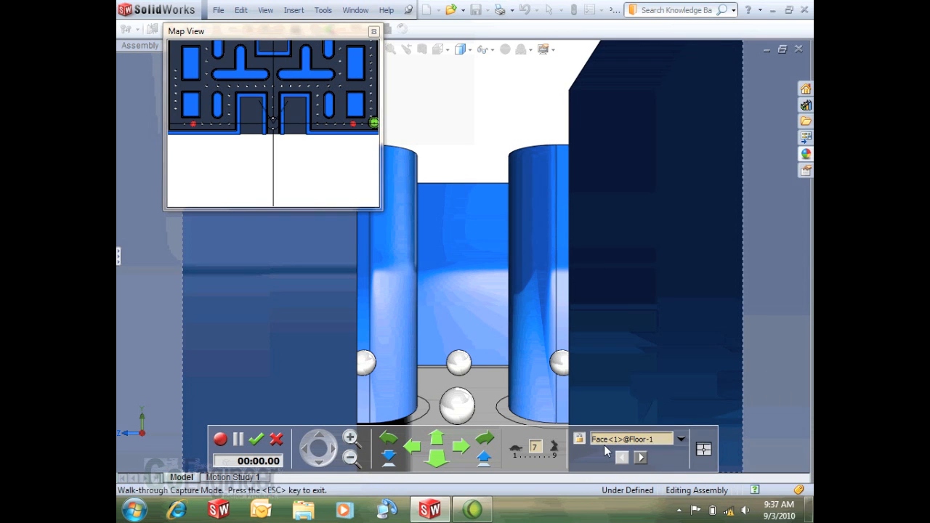
mouse_move(547, 346)
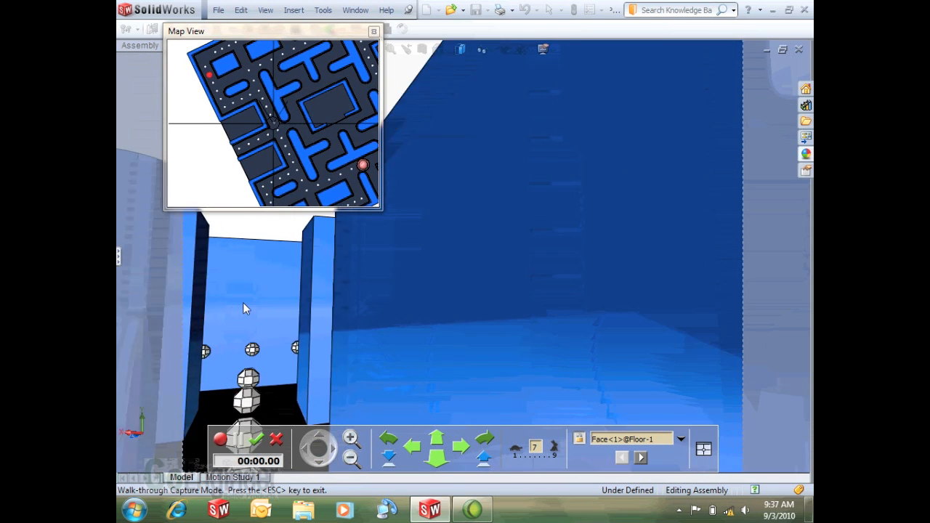
click(219, 439)
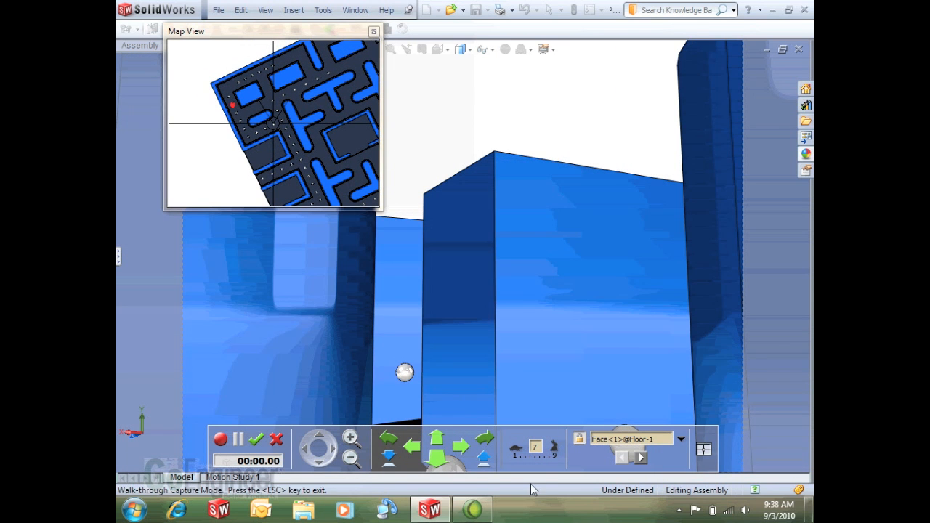
mouse_move(221, 439)
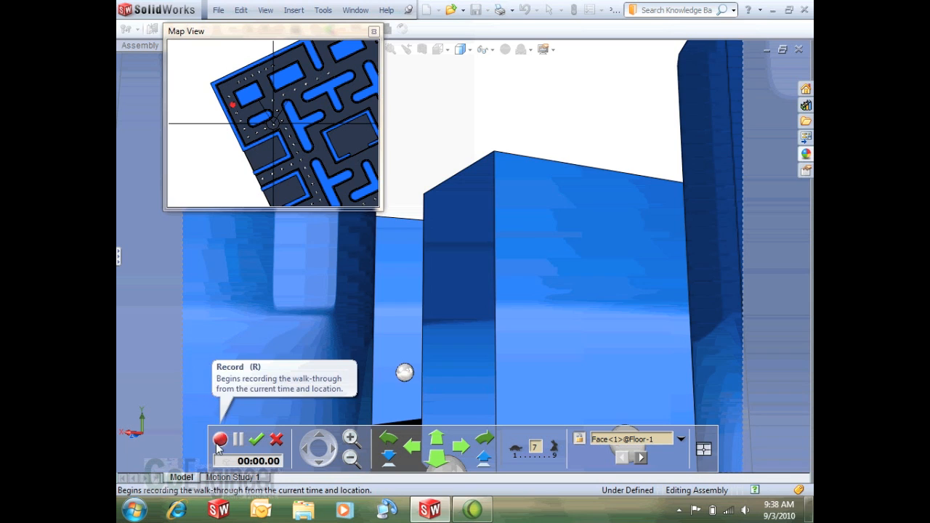
Step: Constrain the avatar to follow Sketch1 from the Choose Constraint list
click(220, 439)
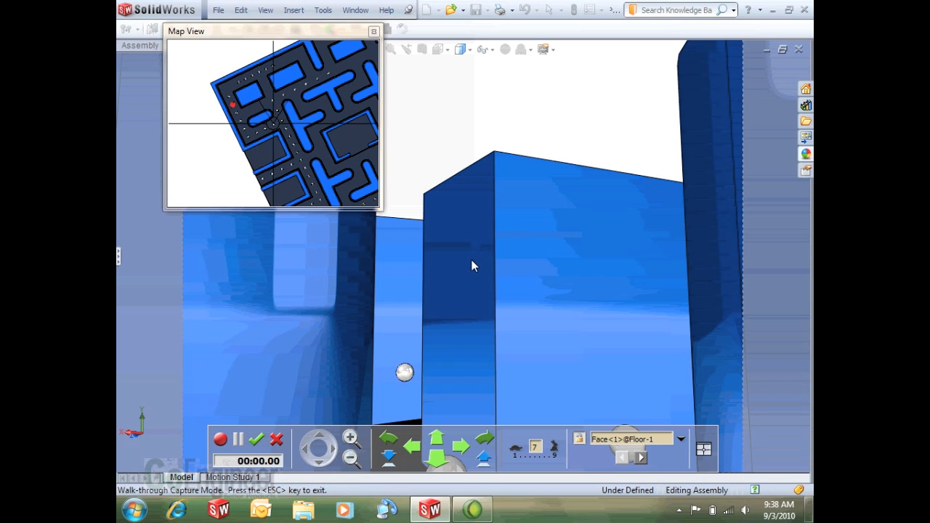
mouse_move(677, 413)
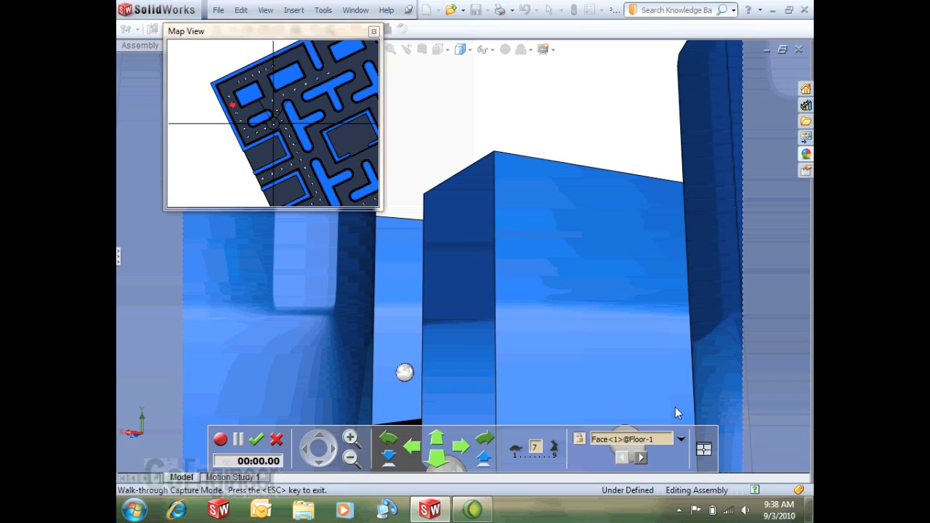
mouse_move(680, 442)
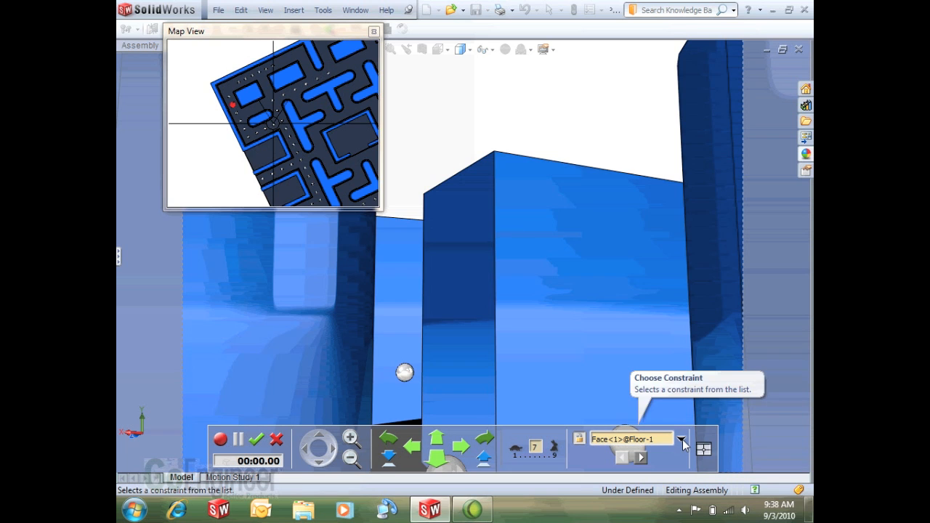
click(680, 439)
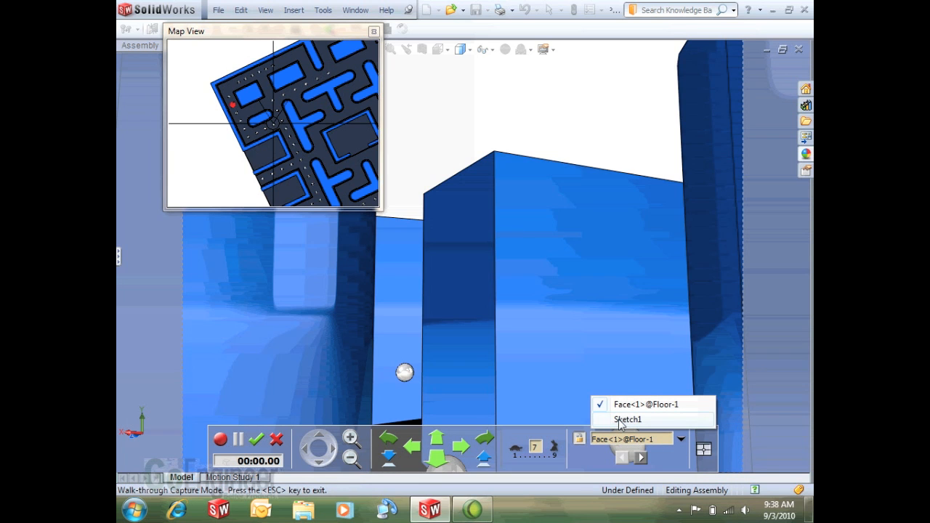
click(626, 418)
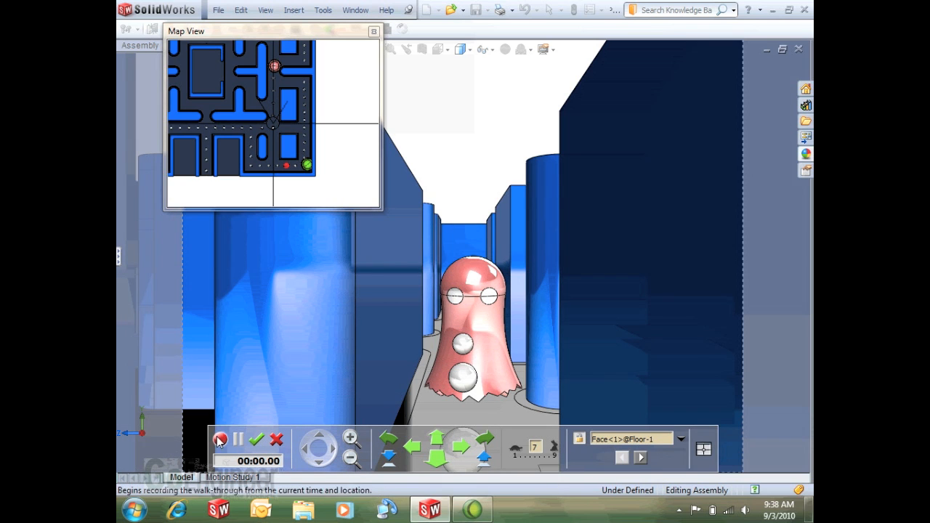
Step: Record a roughly 14-second walk-through past the ghost and keep it
click(220, 439)
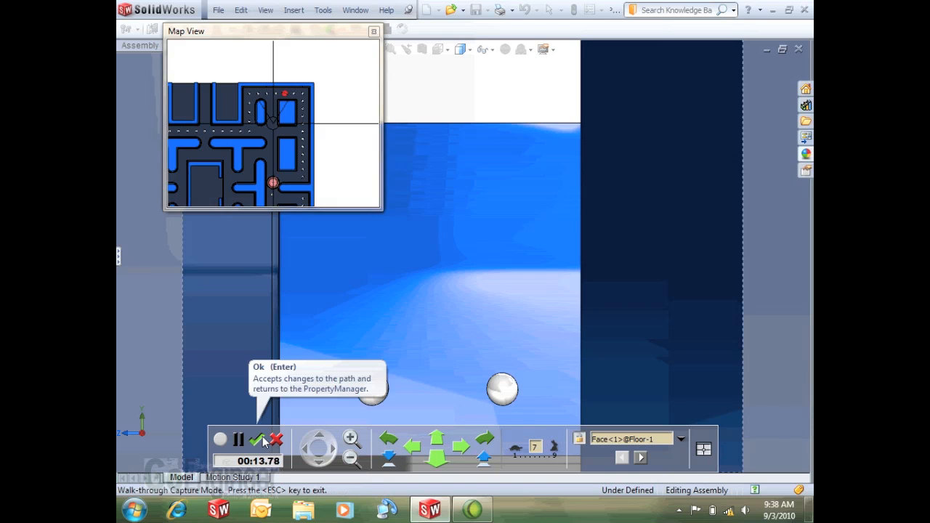
click(260, 442)
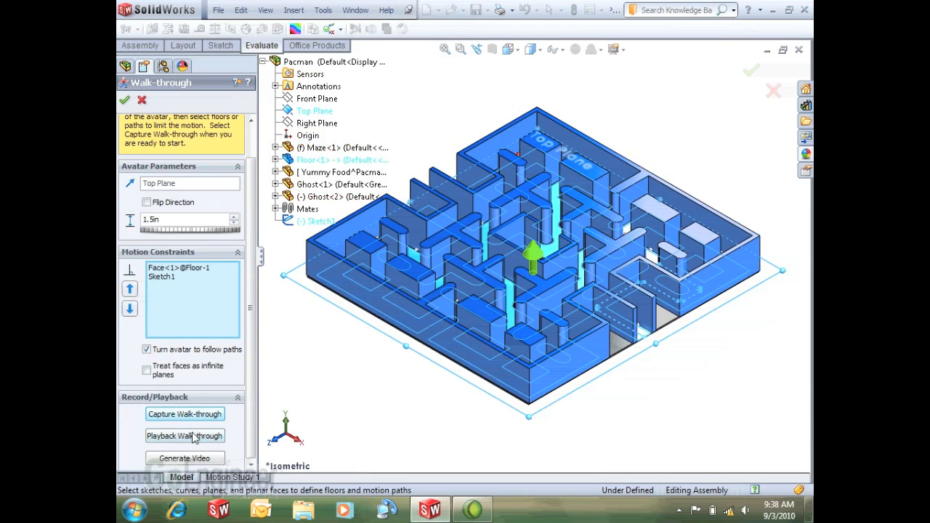
click(183, 436)
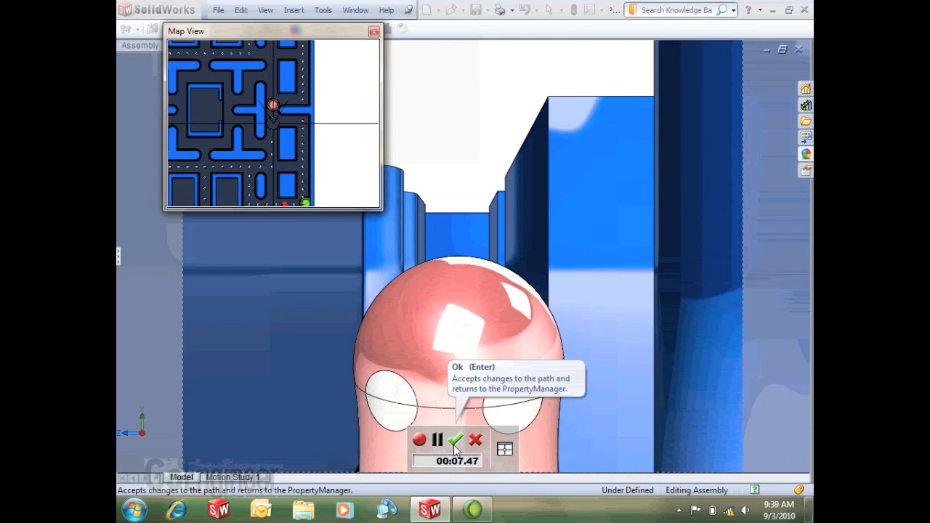
click(457, 441)
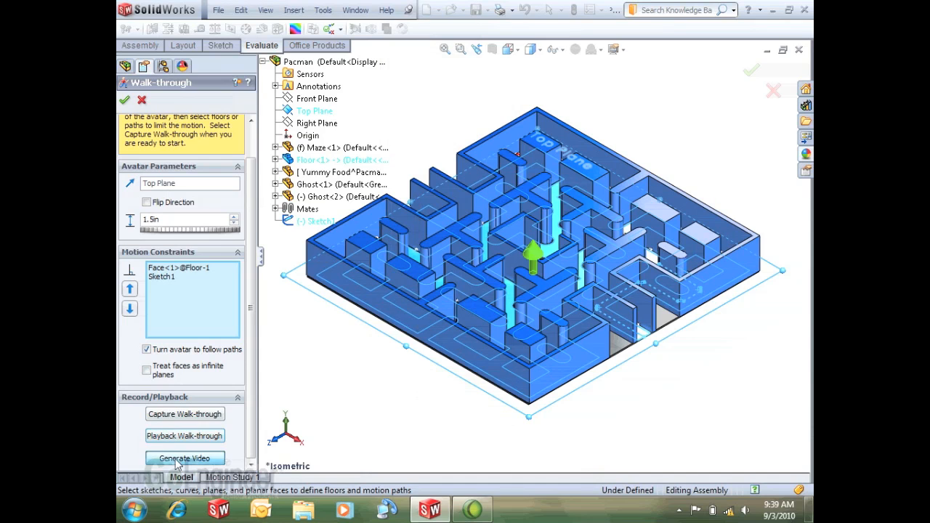
Step: Generate the video Pacman.avi as Microsoft AVI, checking the SolidWorks screen renderer
click(184, 458)
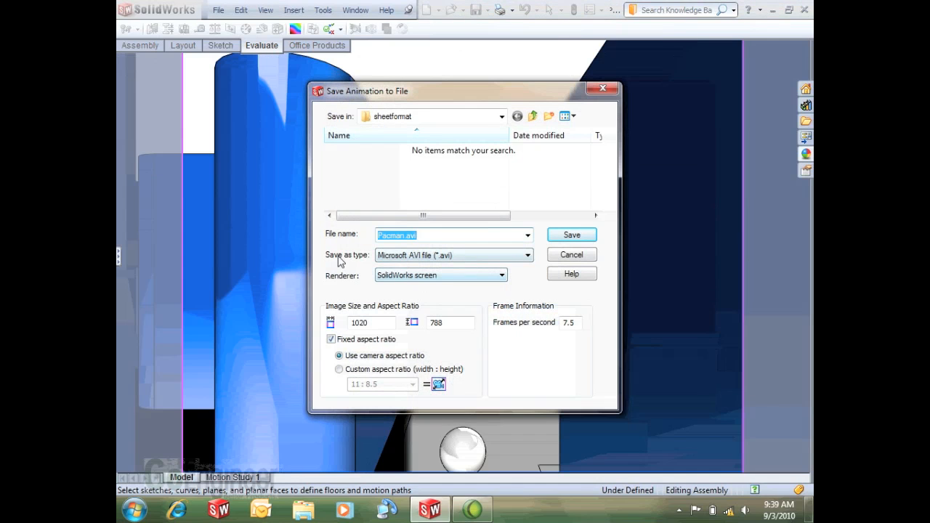
click(526, 256)
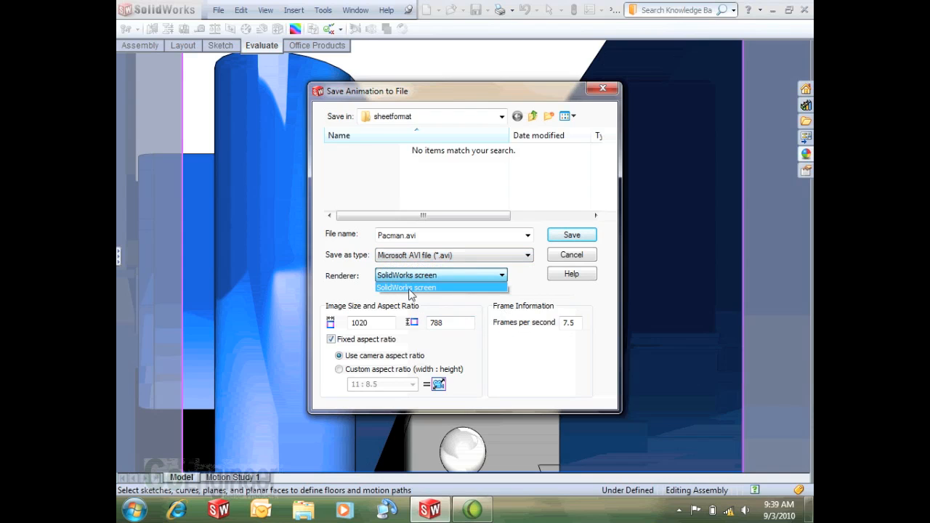
mouse_move(408, 296)
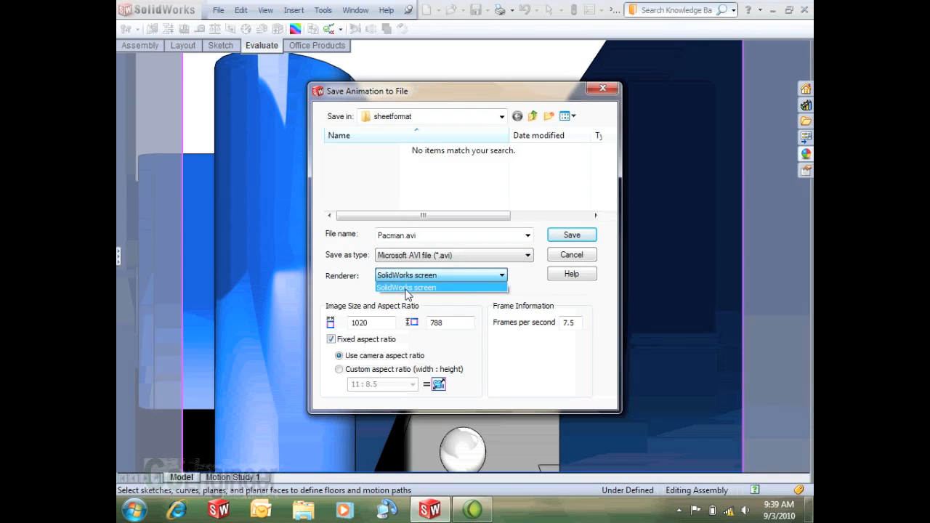
mouse_move(466, 314)
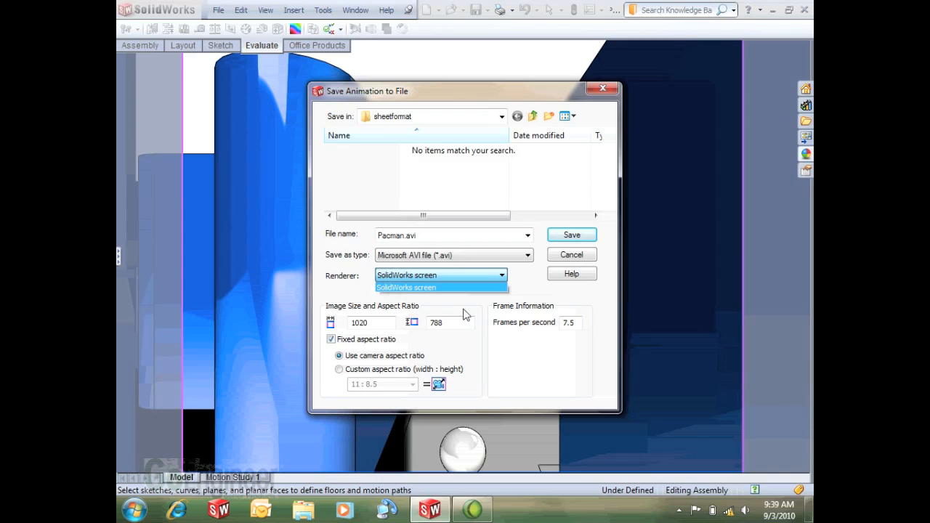
mouse_move(465, 311)
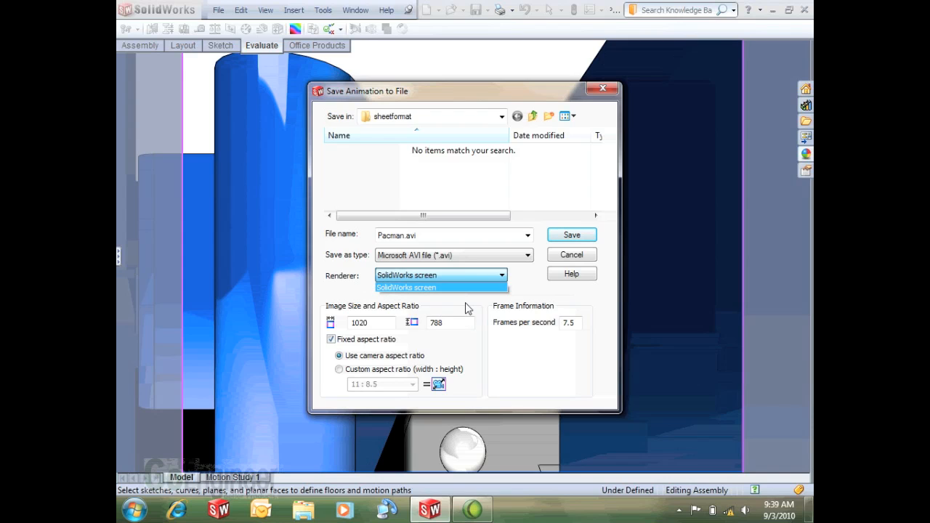